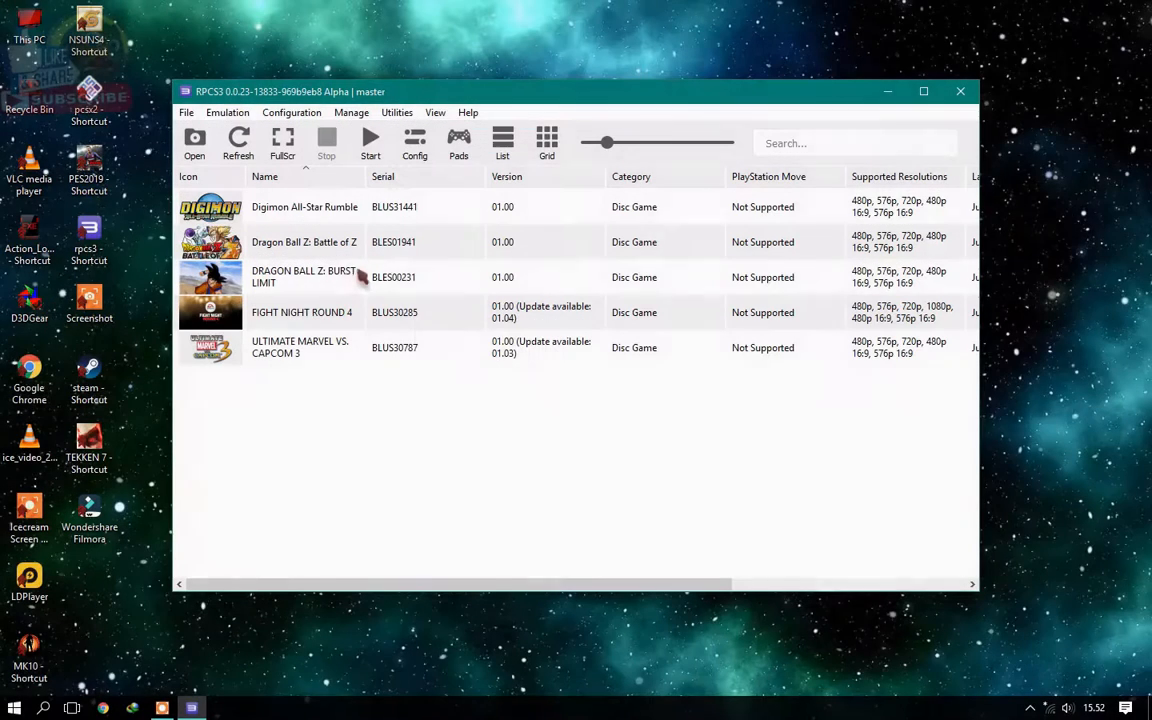
Step: Select Dragon Ball Z: Burst Limit in the RPCS3 game list
click(303, 277)
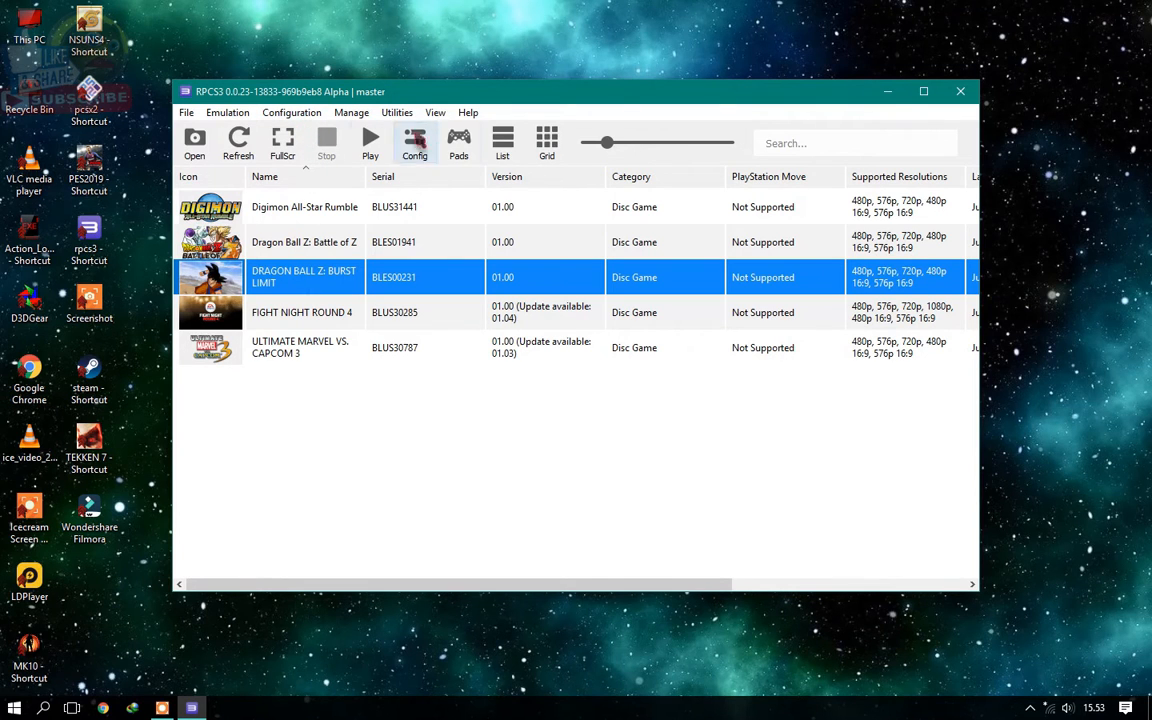
Step: Open Config and keep SPU Block Size at Safe and Preferred SPU Threads at Auto
click(414, 143)
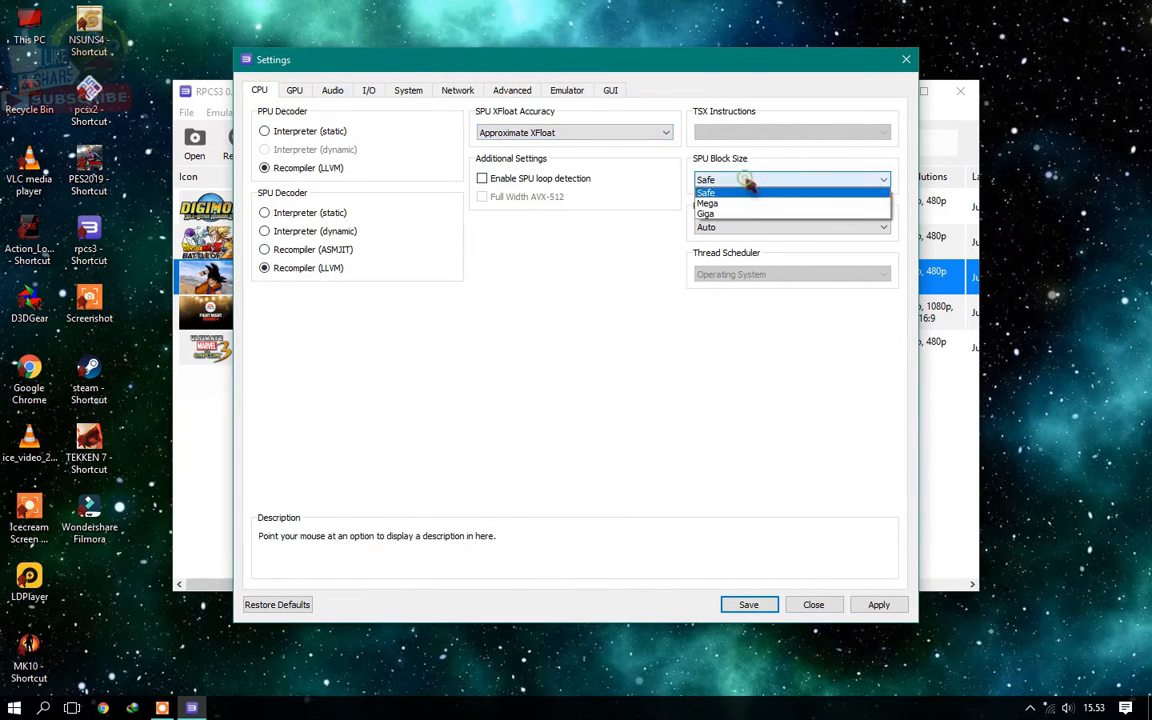
click(706, 191)
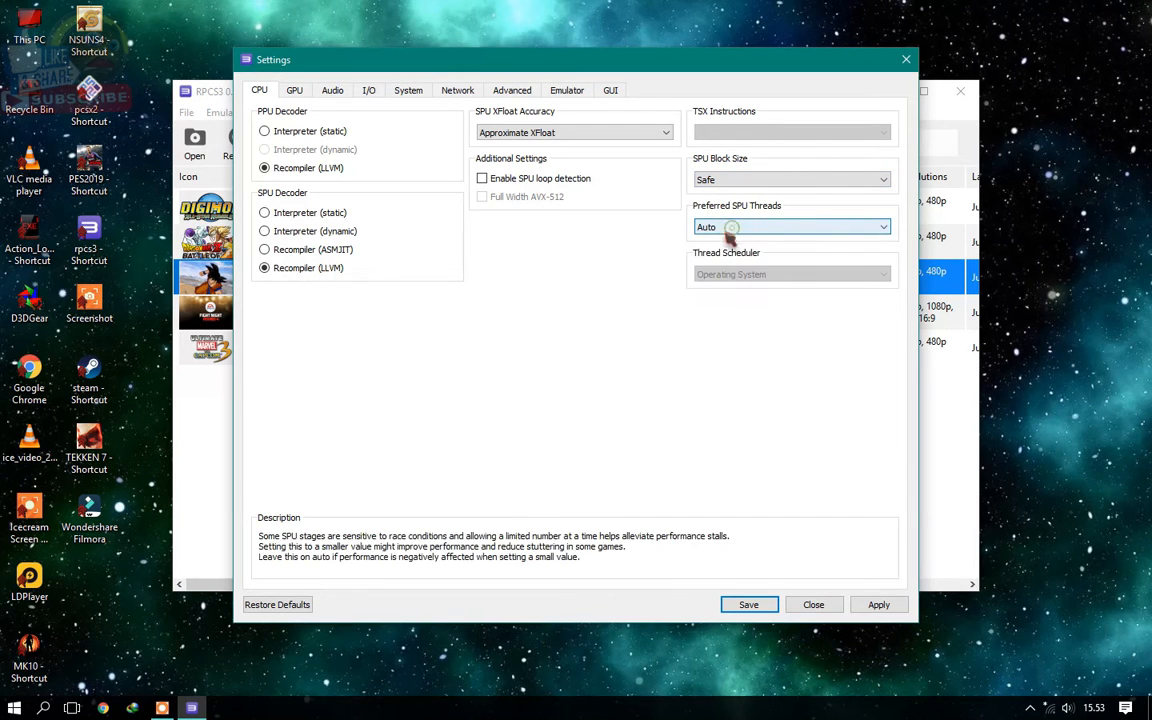
click(294, 90)
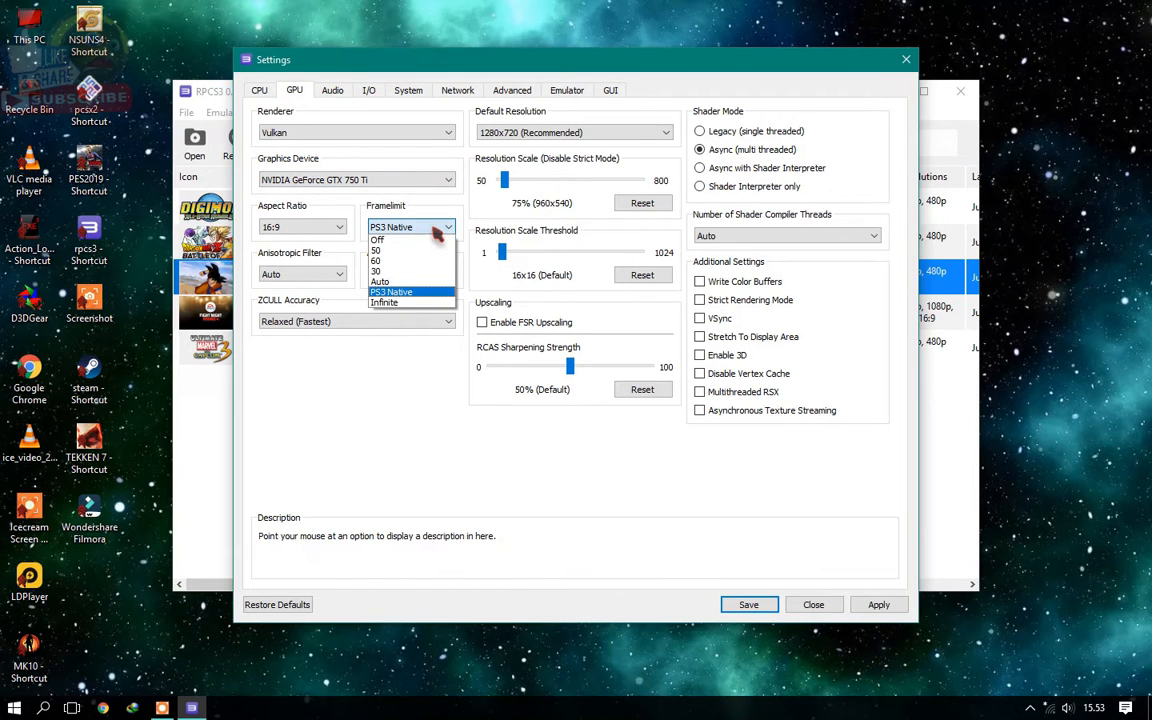
Step: Set Framelimit to PS3 Native and ZCULL Accuracy to Relaxed (Fastest)
click(410, 291)
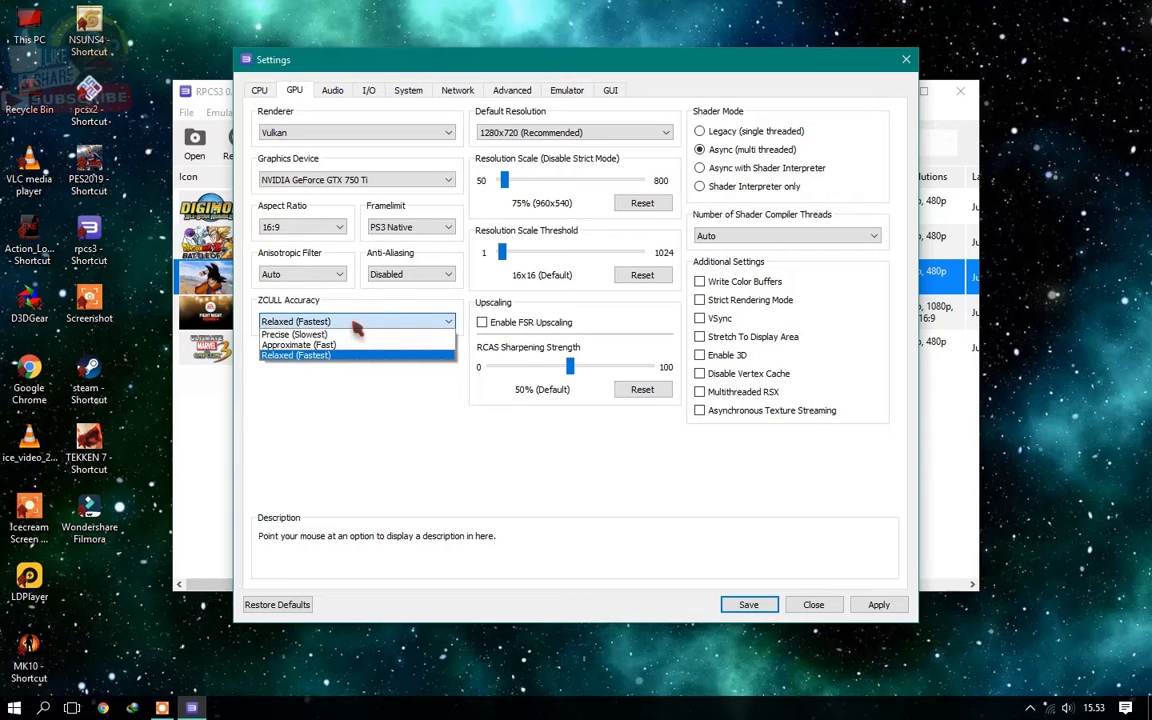
click(295, 355)
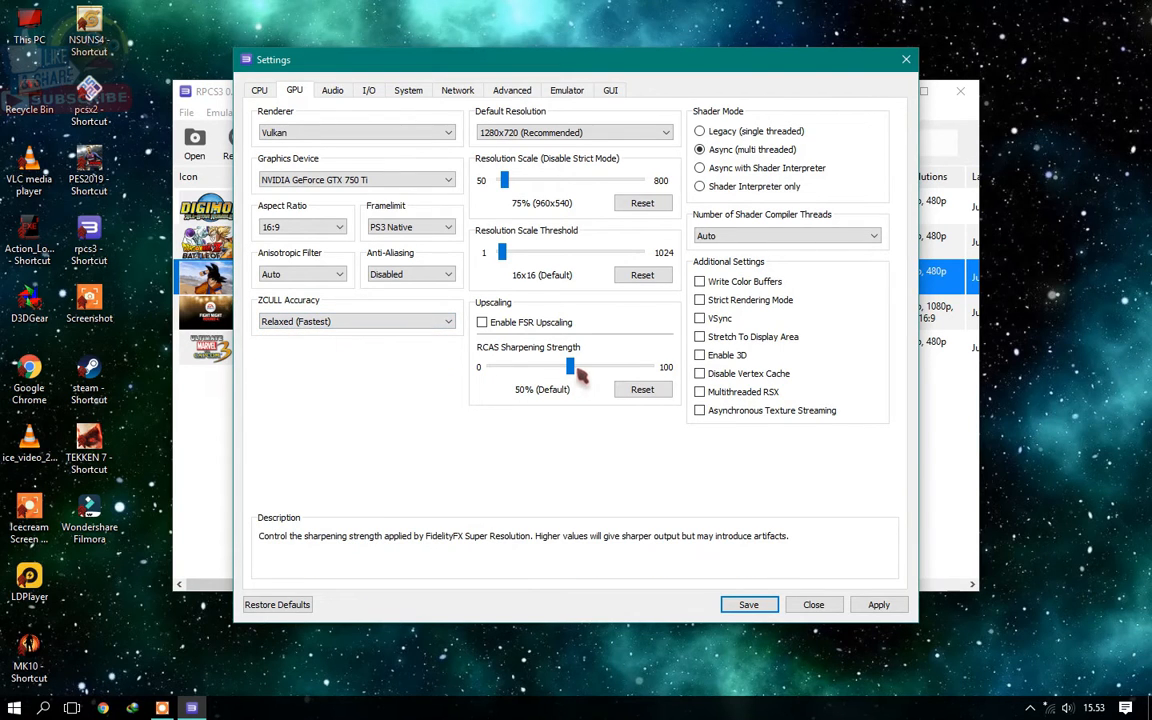
mouse_move(500, 252)
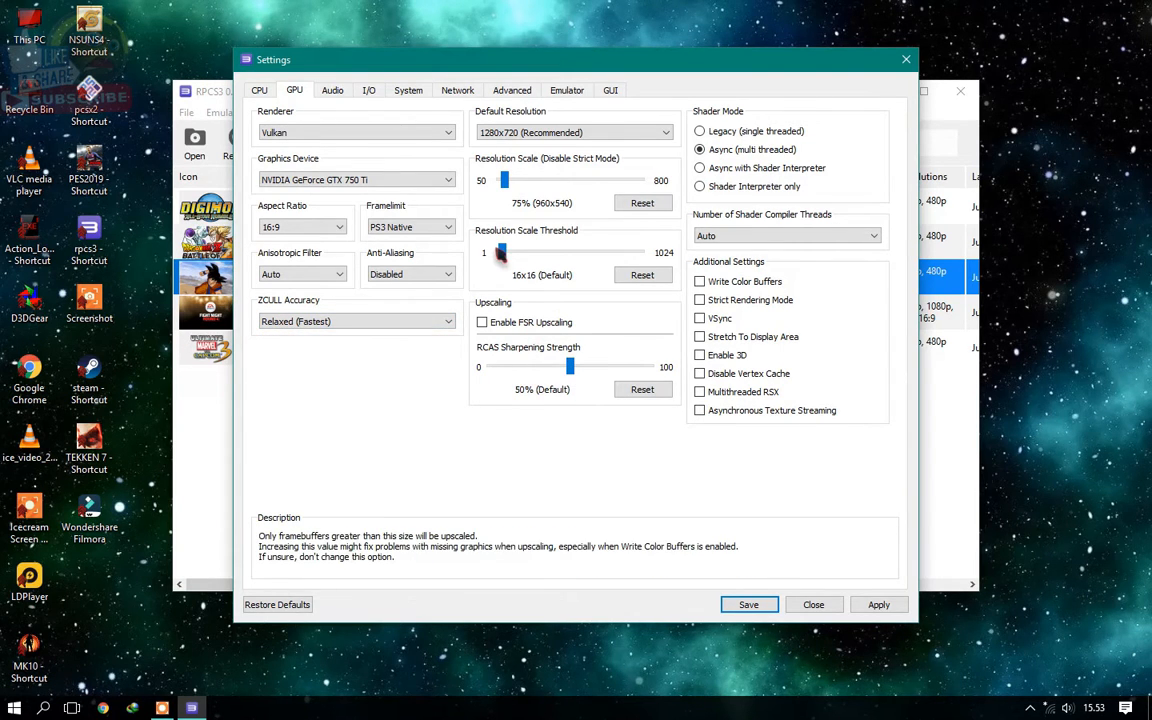
mouse_move(505, 180)
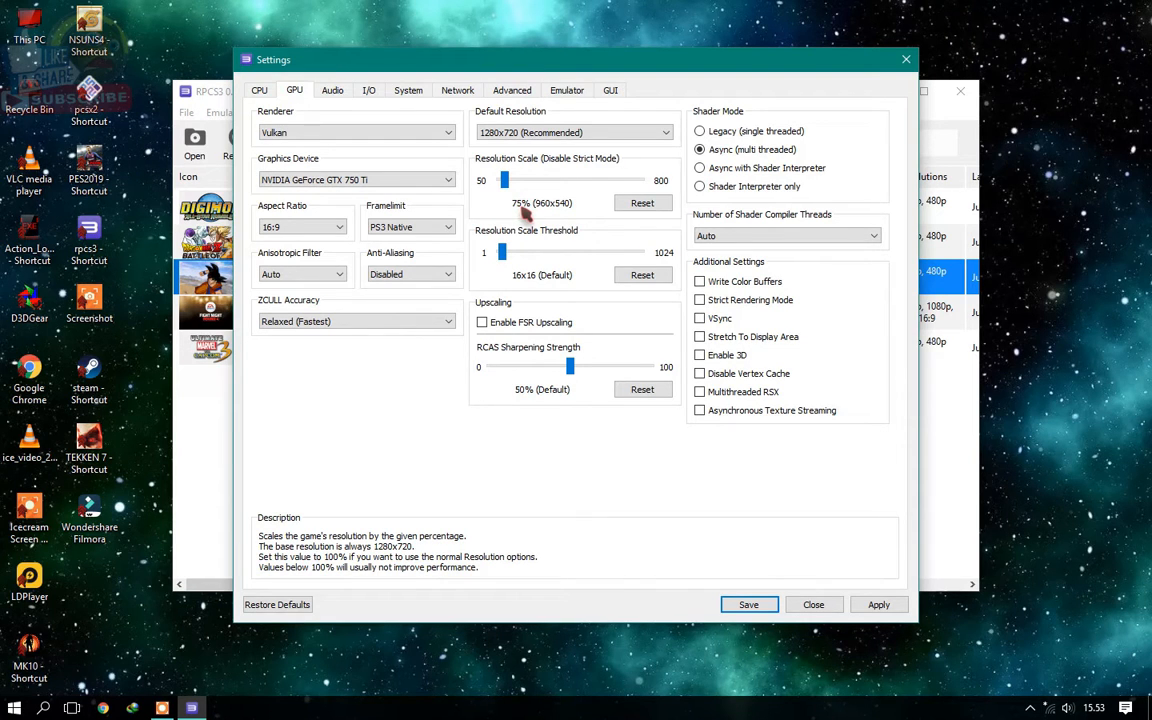
mouse_move(595, 165)
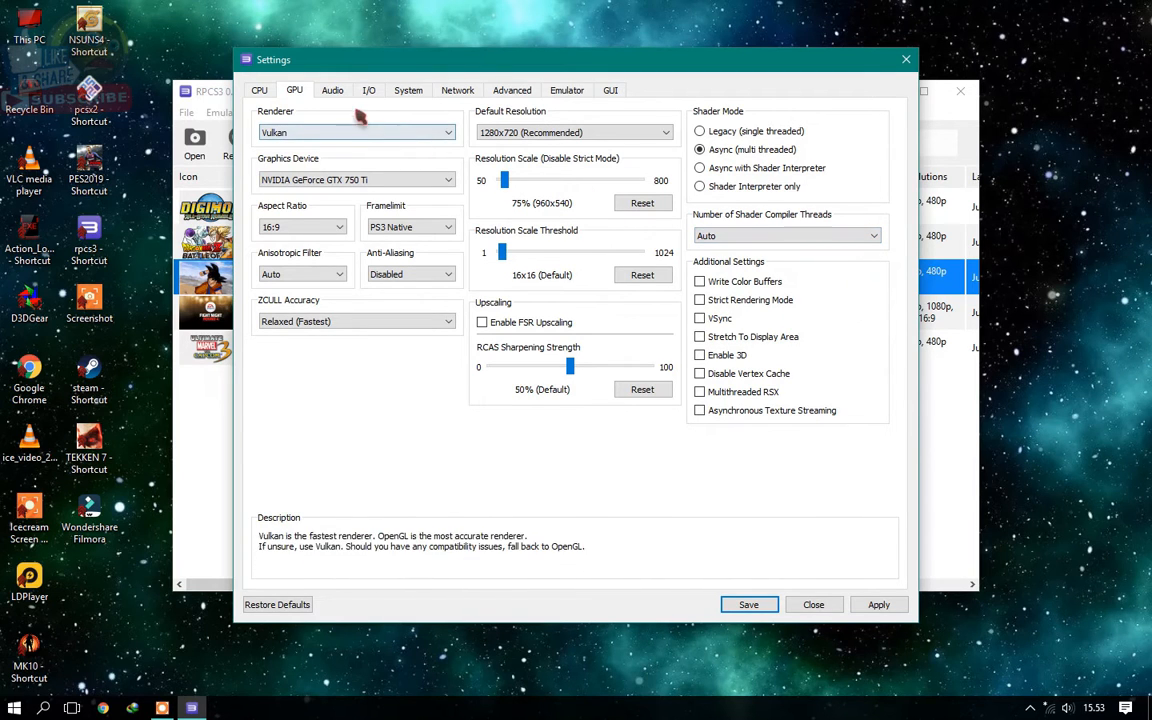
click(332, 90)
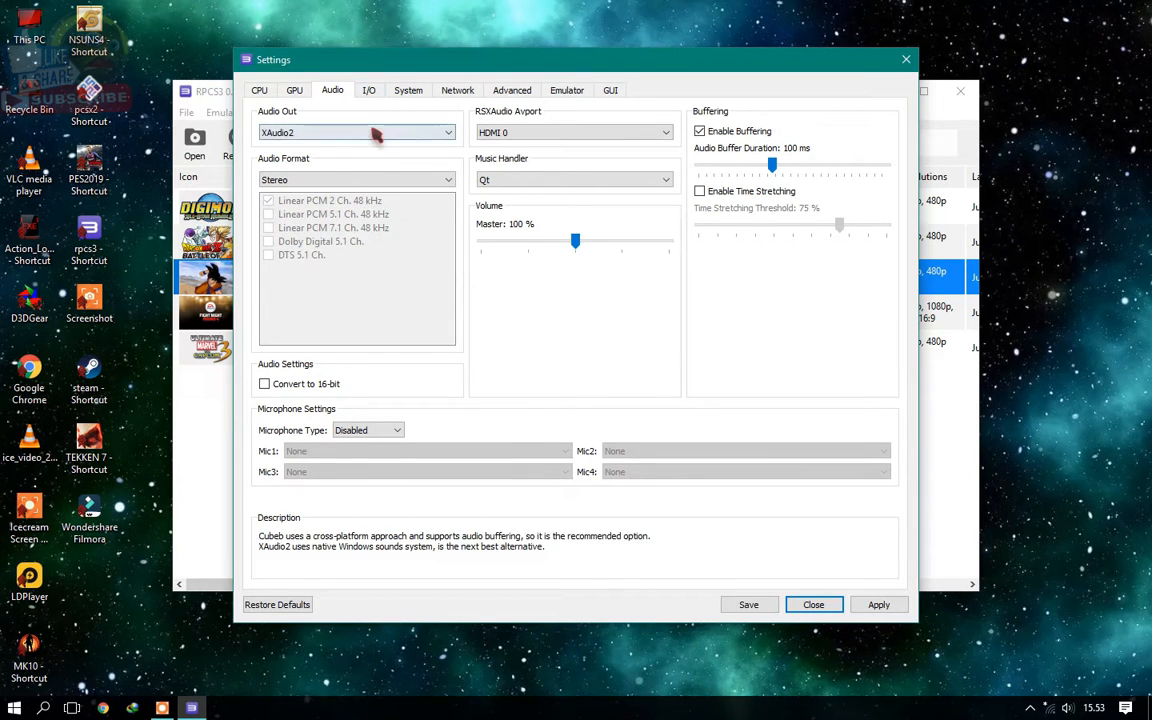
Step: Set Audio Out to Cubeb and review the I/O, System, Network and Advanced tabs
click(356, 132)
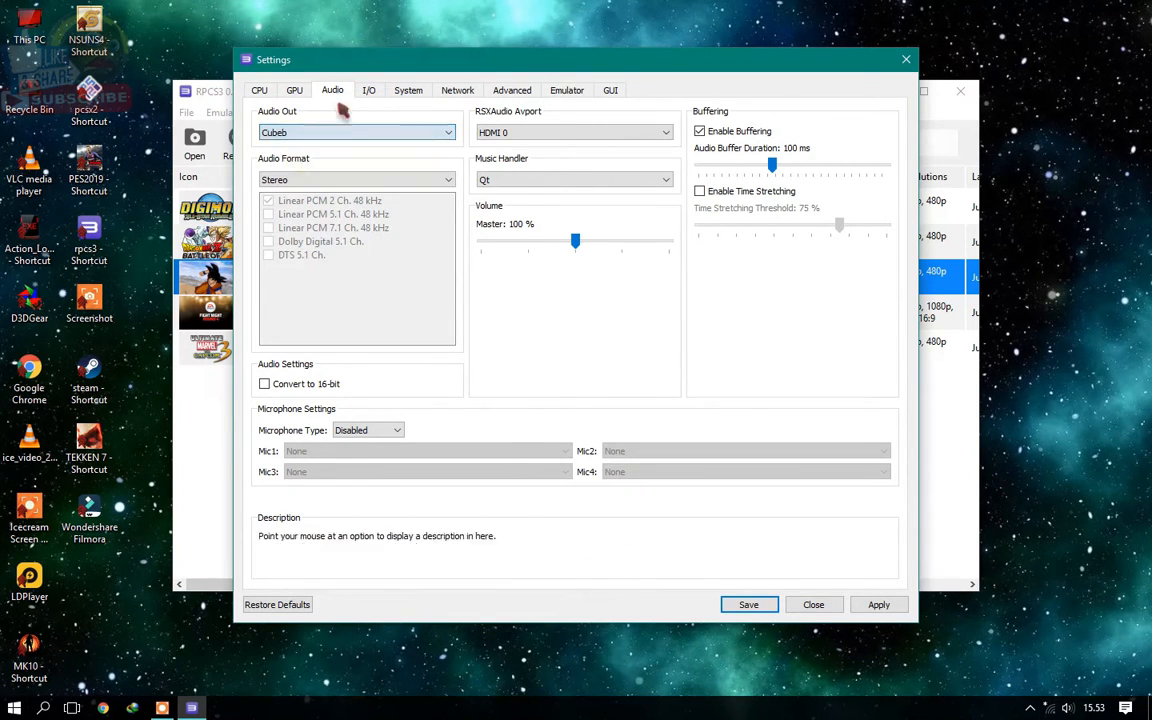
click(369, 90)
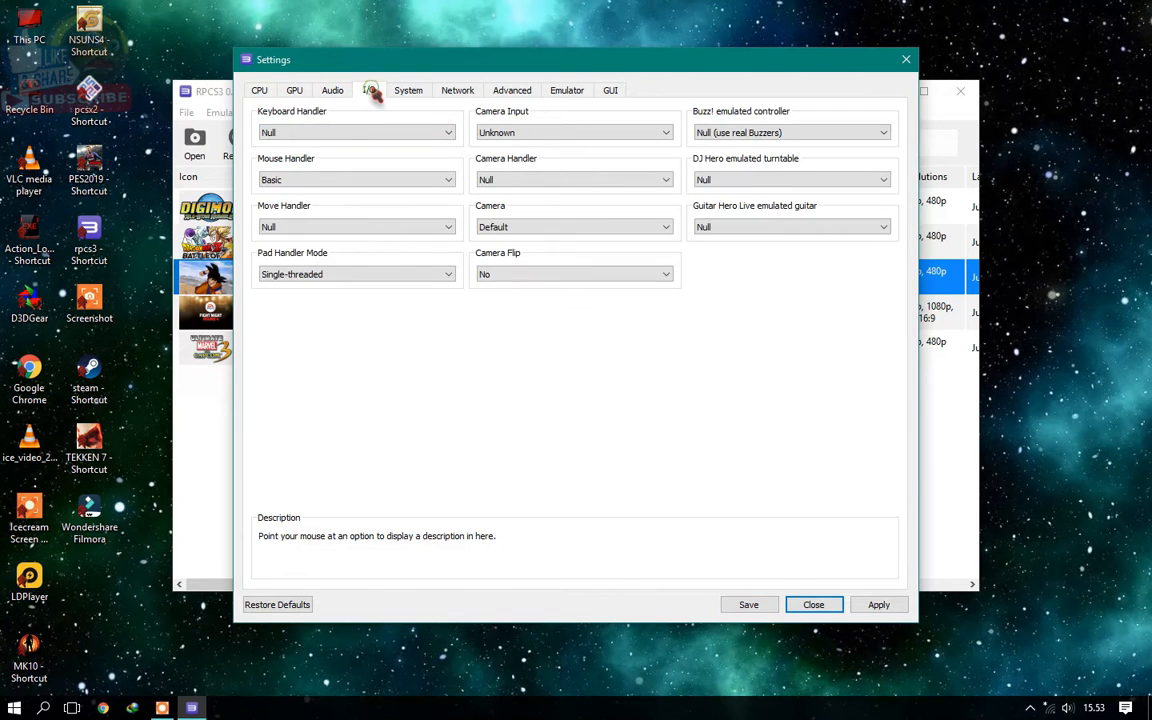
click(408, 90)
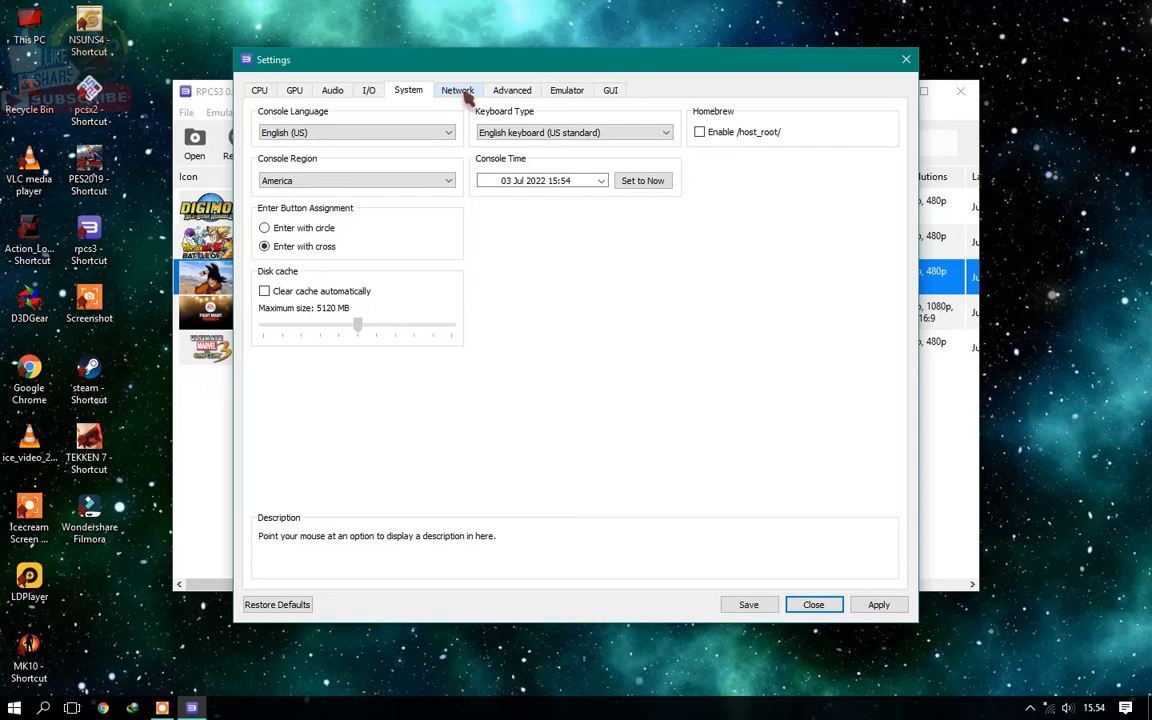
click(457, 90)
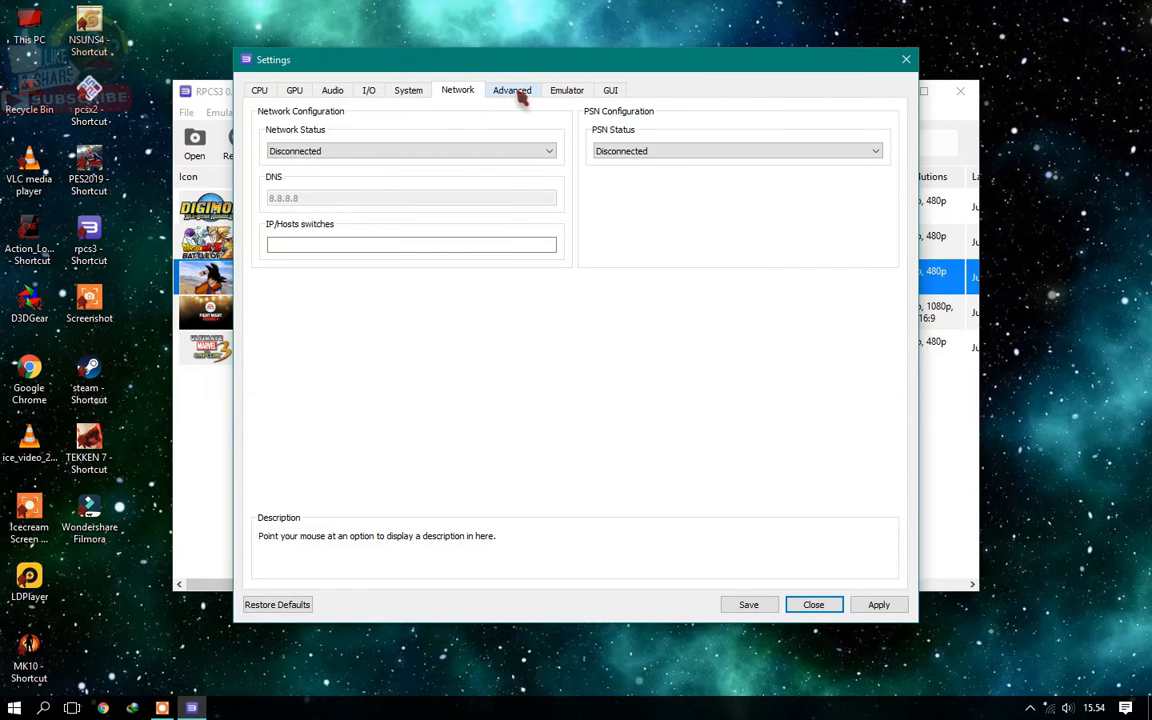
click(512, 90)
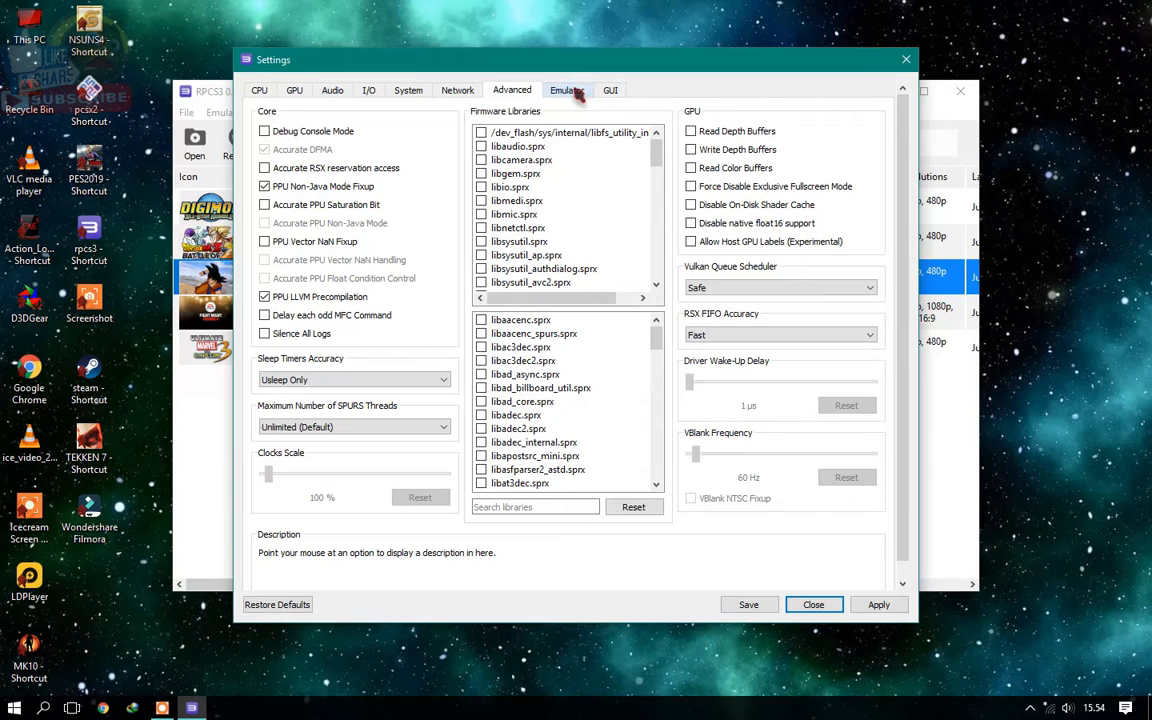
Step: Review the Emulator and GUI tabs, apply settings, and boot Dragon Ball Z: Burst Limit
click(567, 90)
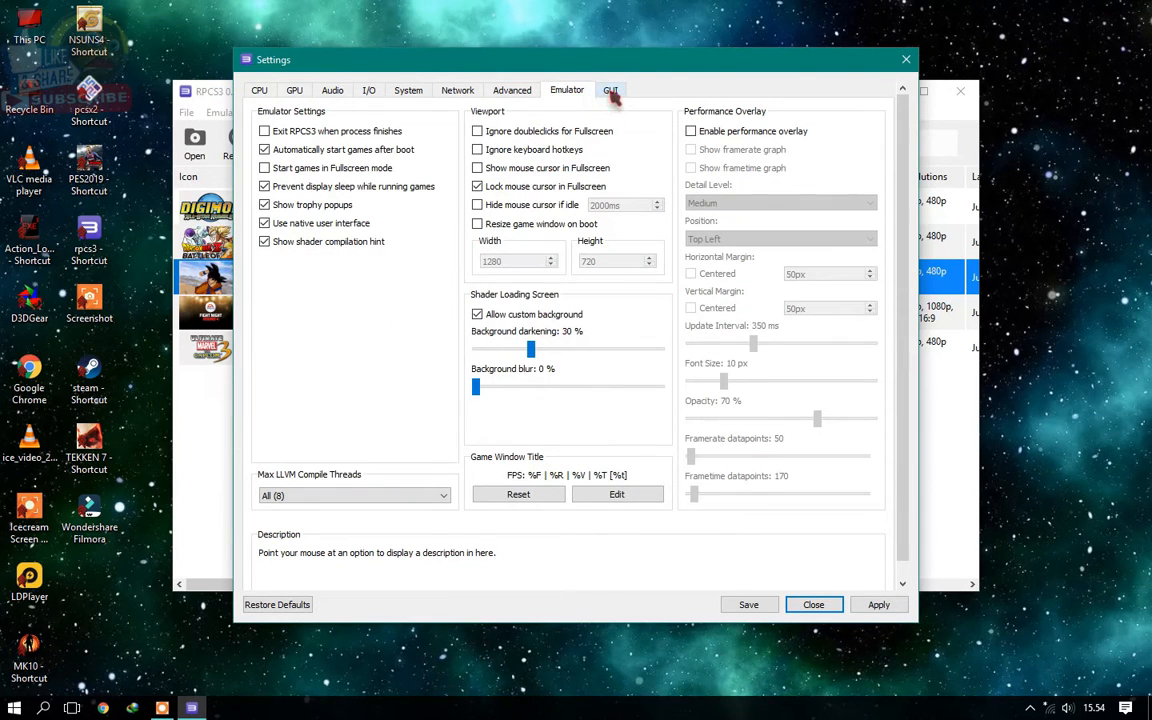
click(610, 90)
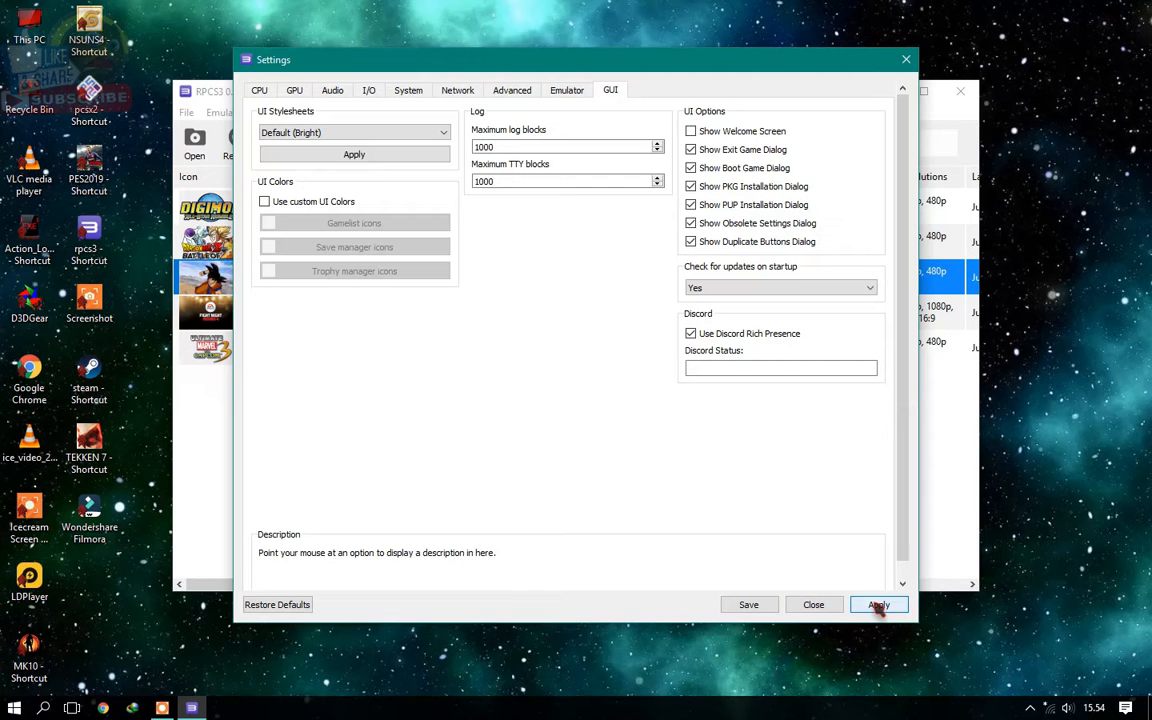
click(813, 604)
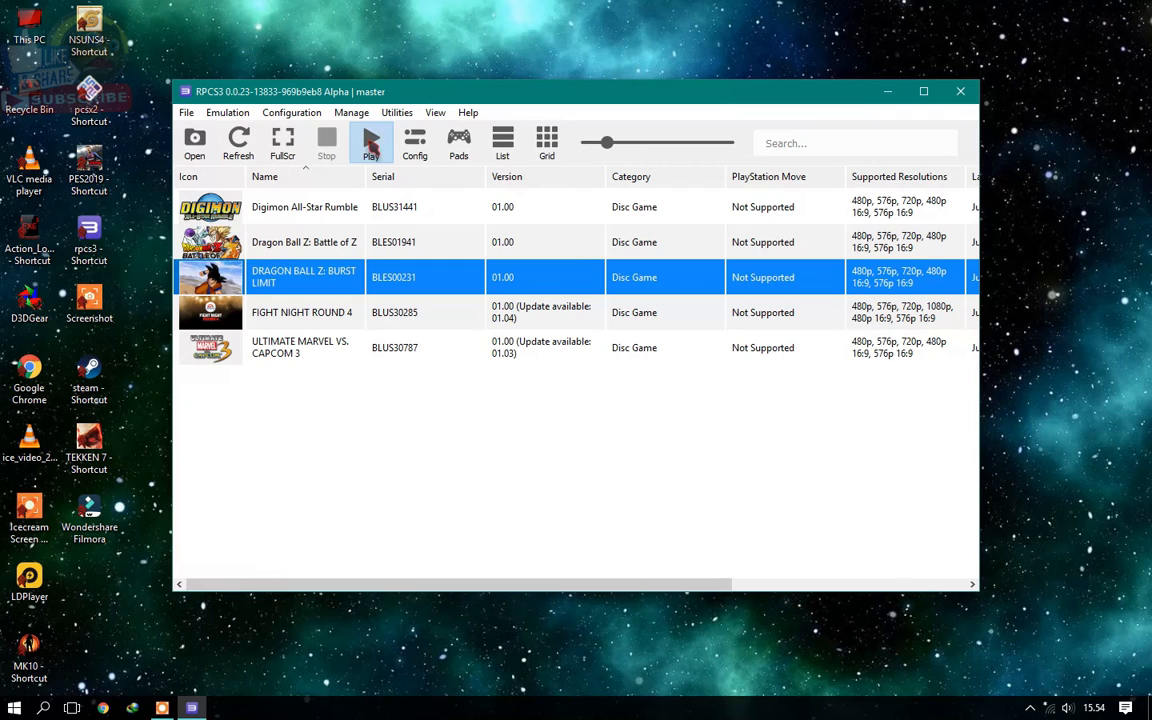
double_click(304, 277)
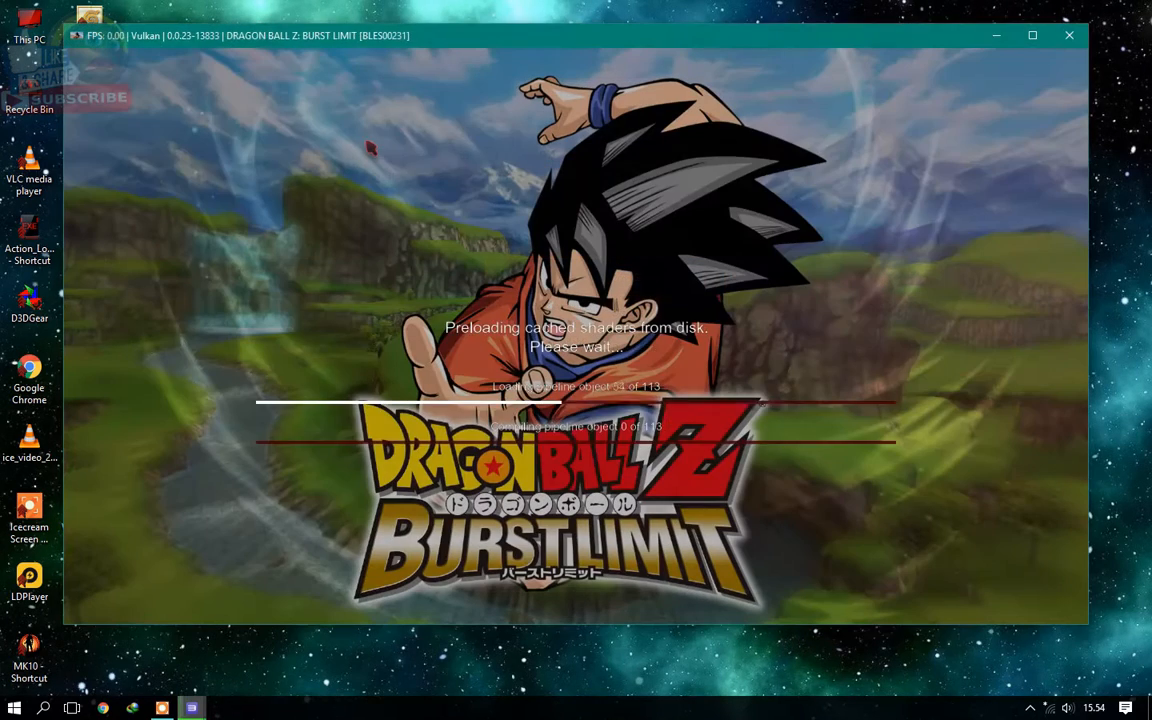